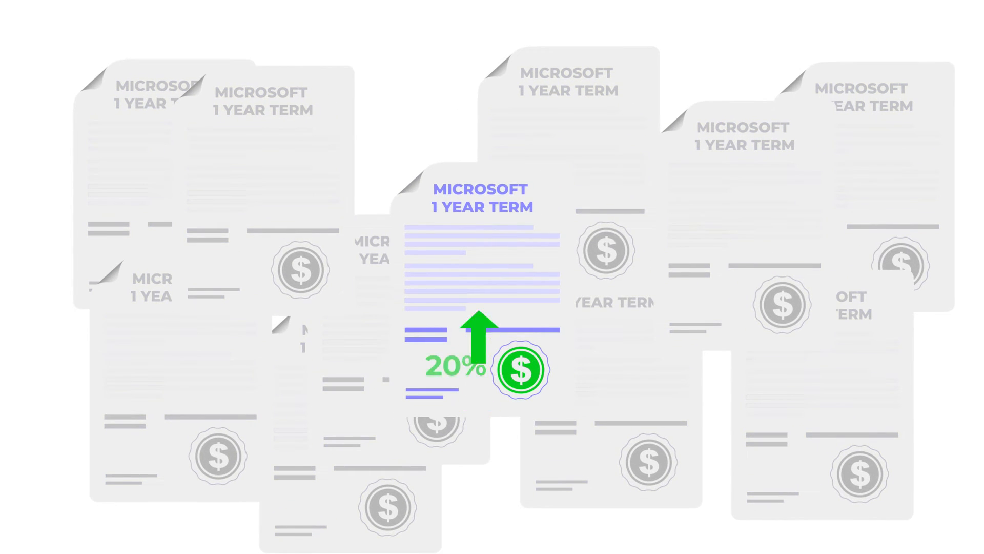
scroll(down, 3)
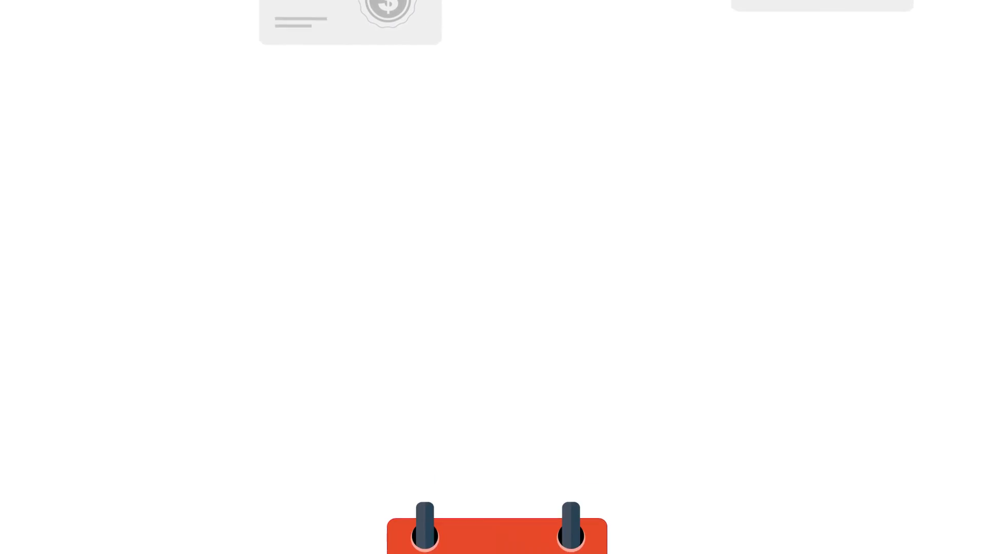